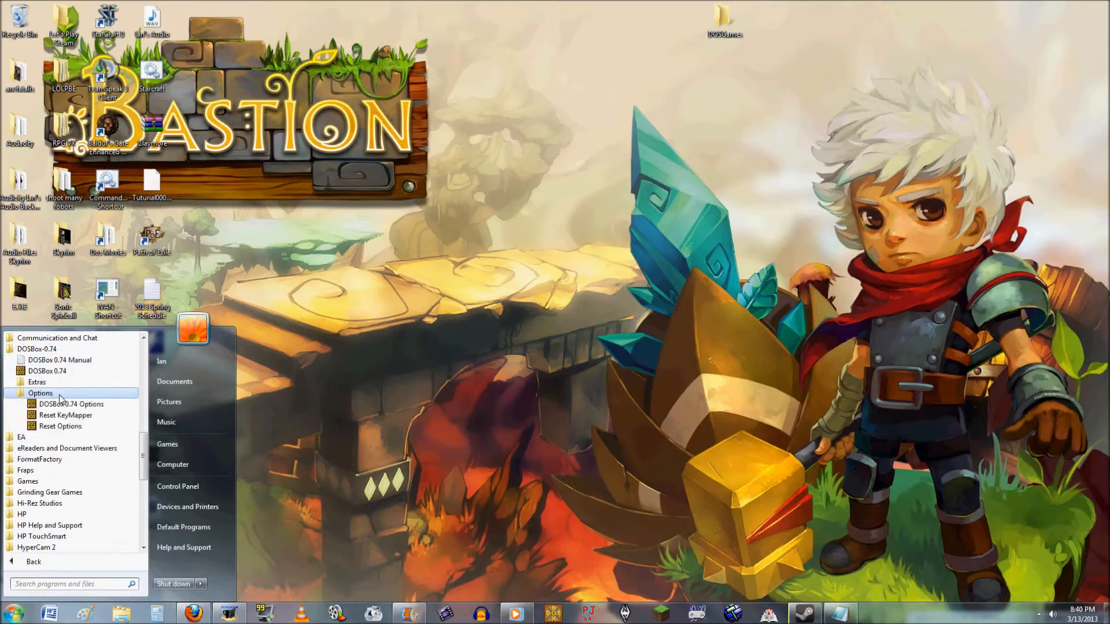
Add mount lines for the desktop DOSGames folder and CD drive under [autoexec] in the DOSBox config.
{"action": "left_click", "coordinate": [71, 404]}
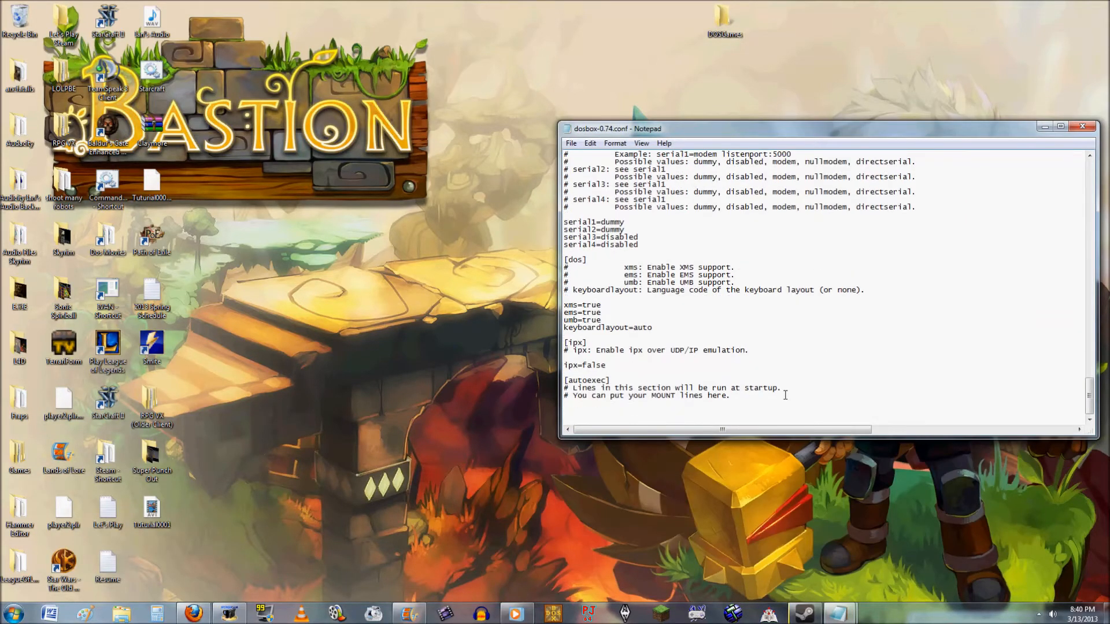
{"action": "type", "text": "mount c:\\"}
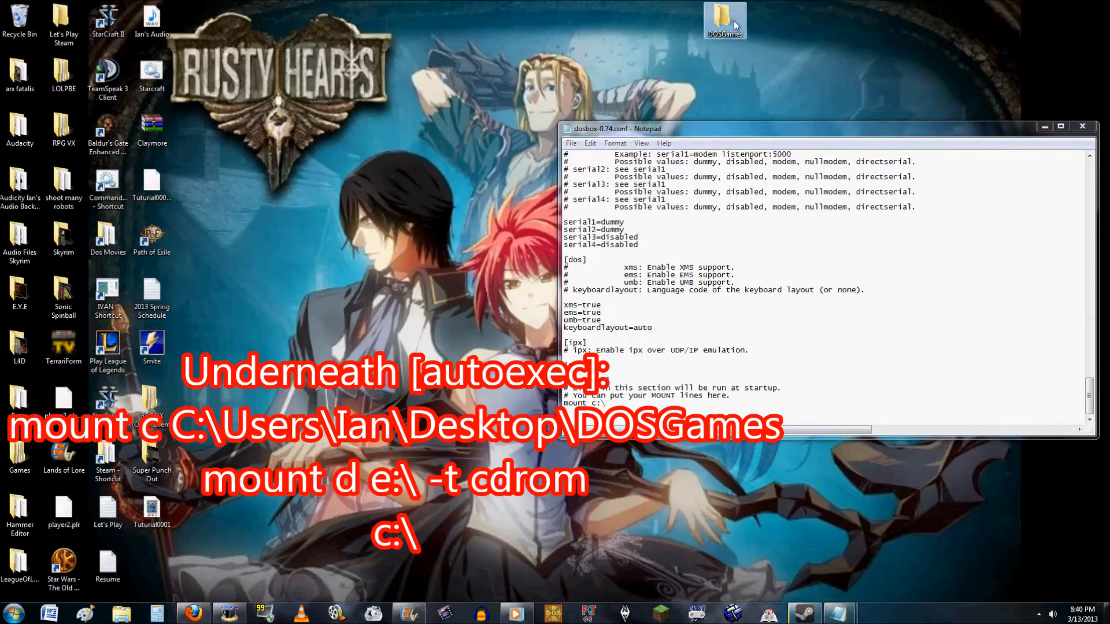
{"action": "double_click", "coordinate": [724, 17]}
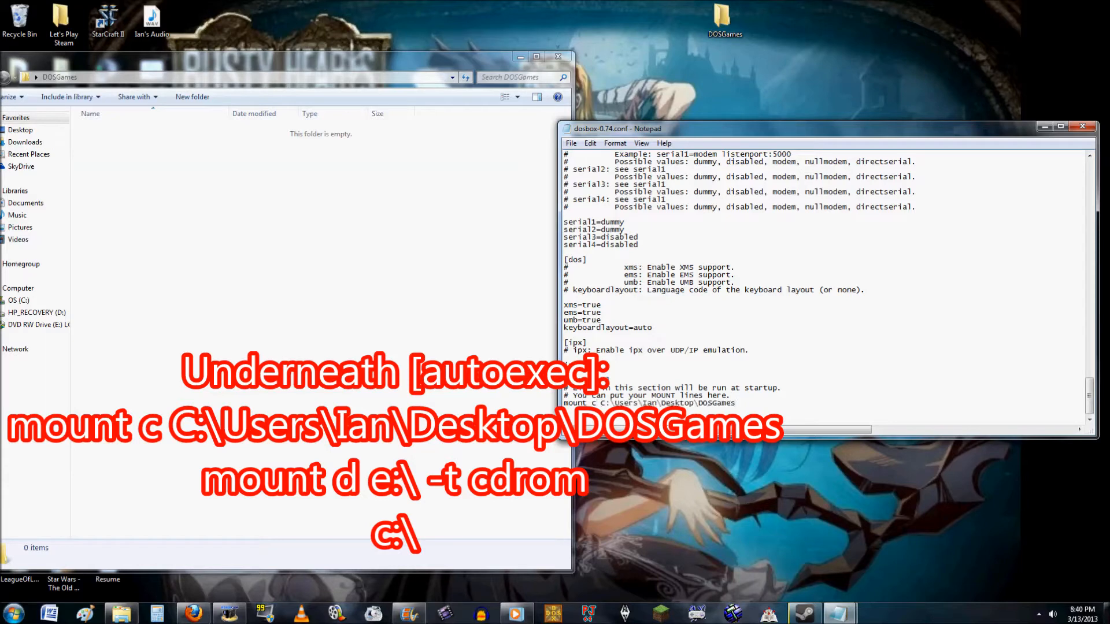
{"action": "left_click", "coordinate": [560, 57]}
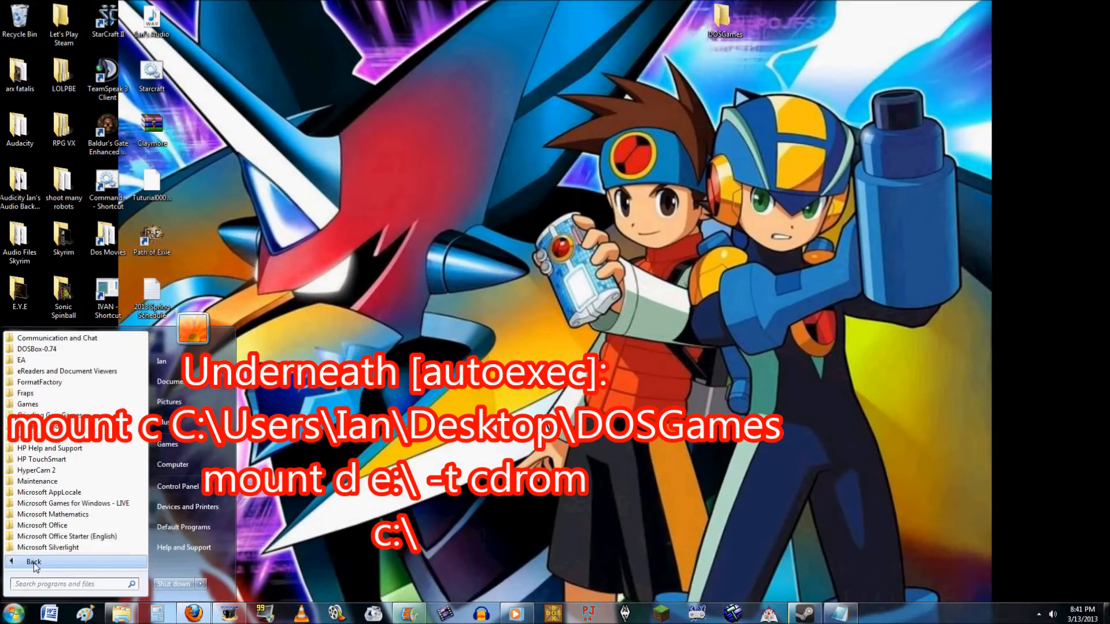
Start DOSBox with both drives auto-mounted and launch the CD's setup from drive D.
{"action": "left_click", "coordinate": [37, 382]}
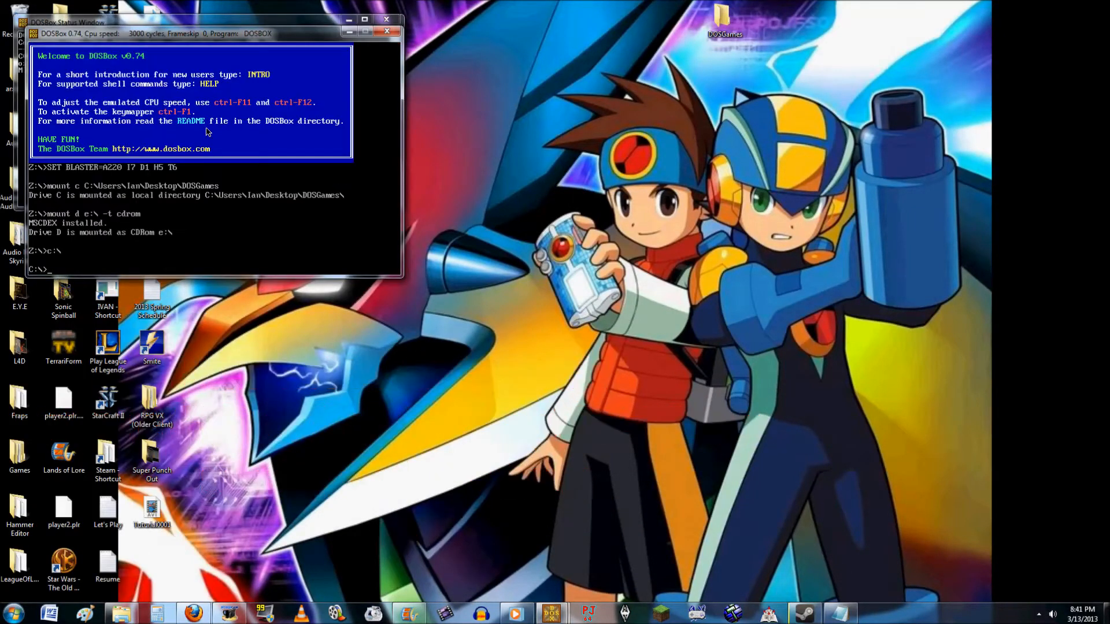
{"action": "type", "text": "dir"}
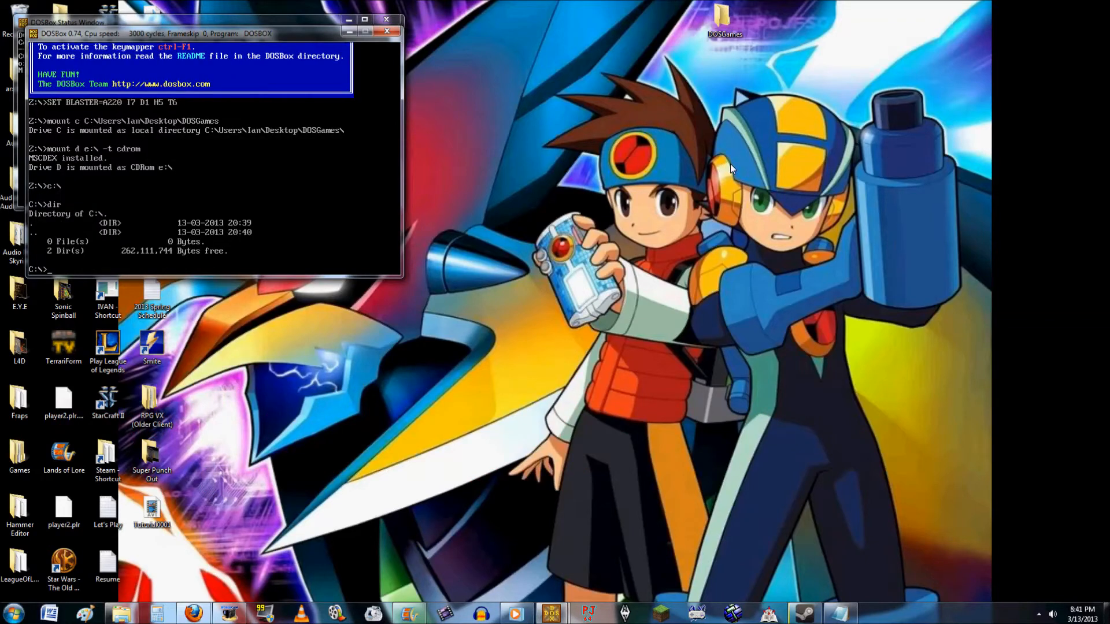
{"action": "type", "text": "cd"}
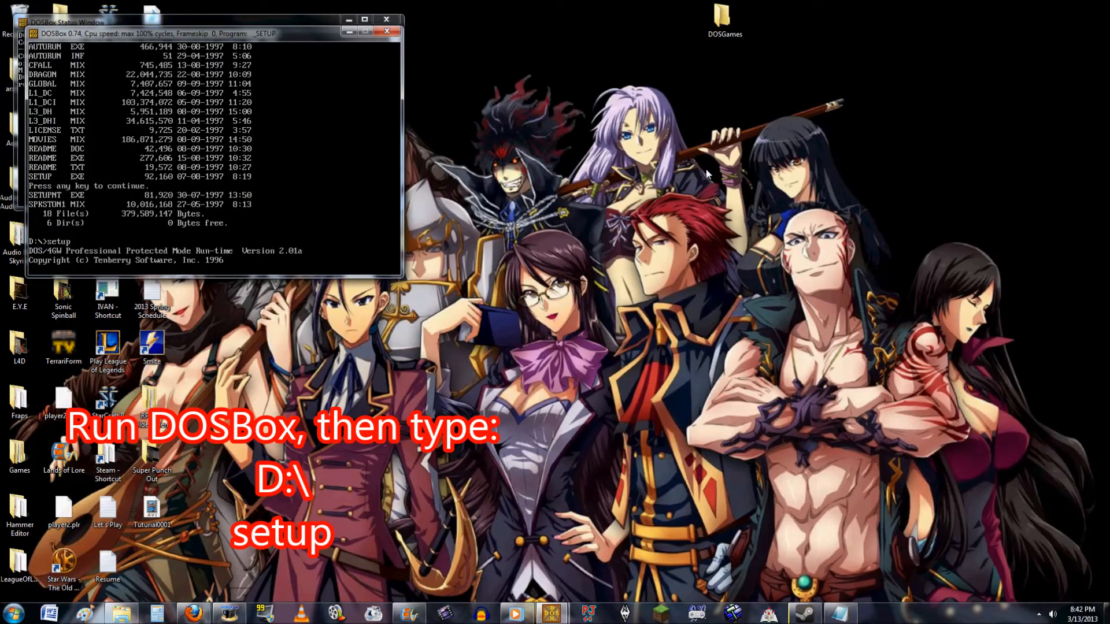
Run the CD setup program and agree to the Westwood licence agreement.
{"action": "key", "text": "enter"}
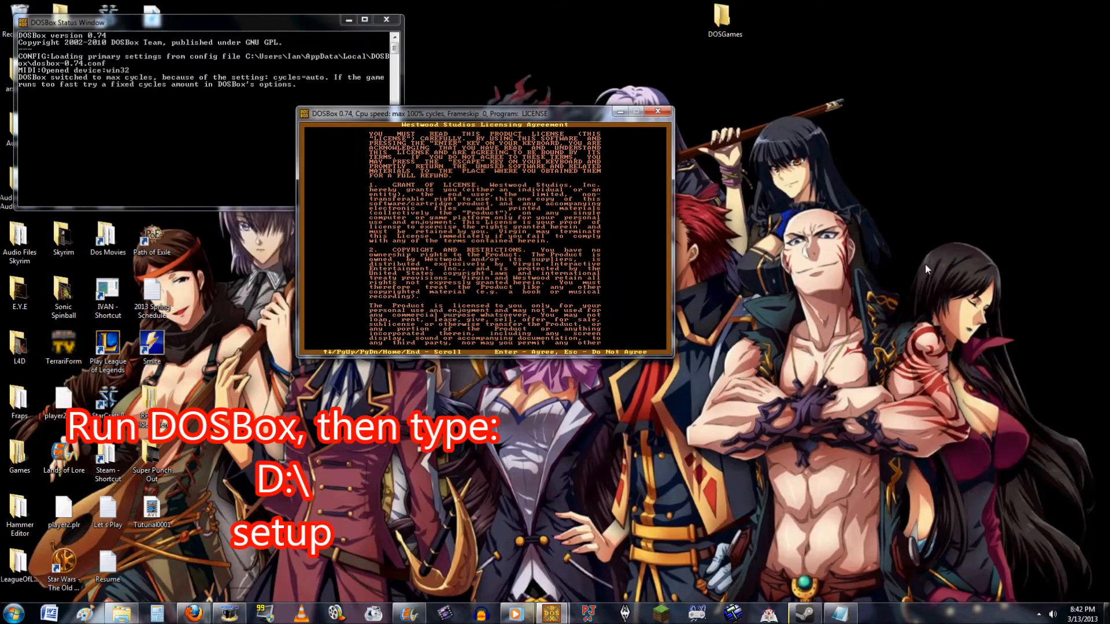
{"action": "key", "text": "enter"}
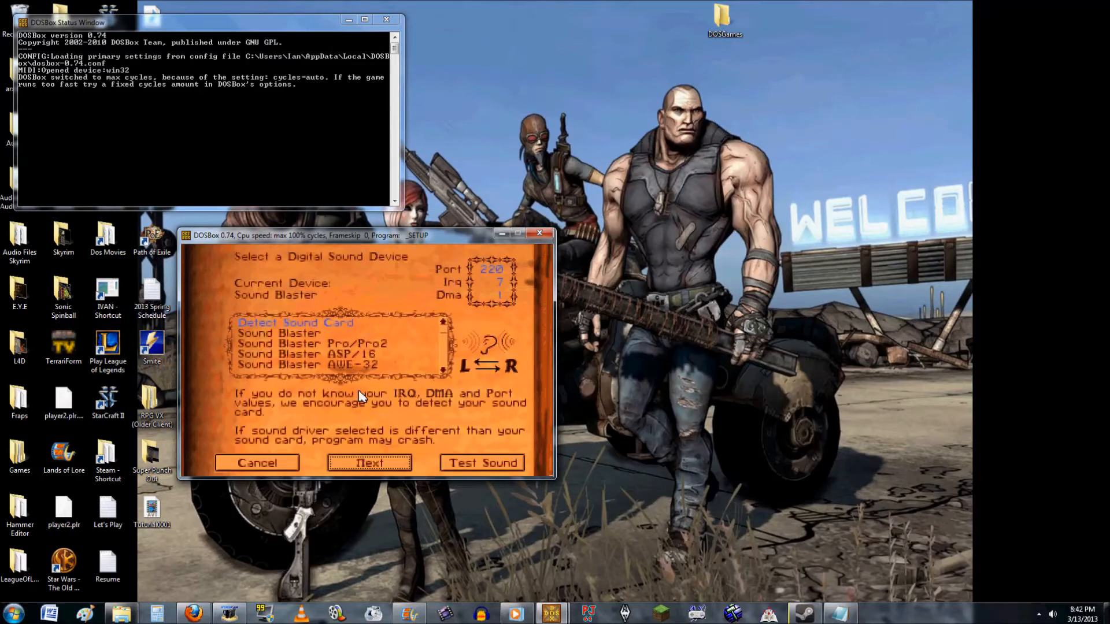
Accept Sound Blaster digital sound and ASP/16 MIDI, then begin installing into C:\WESTWOOD\LOLG.
{"action": "left_click", "coordinate": [369, 462]}
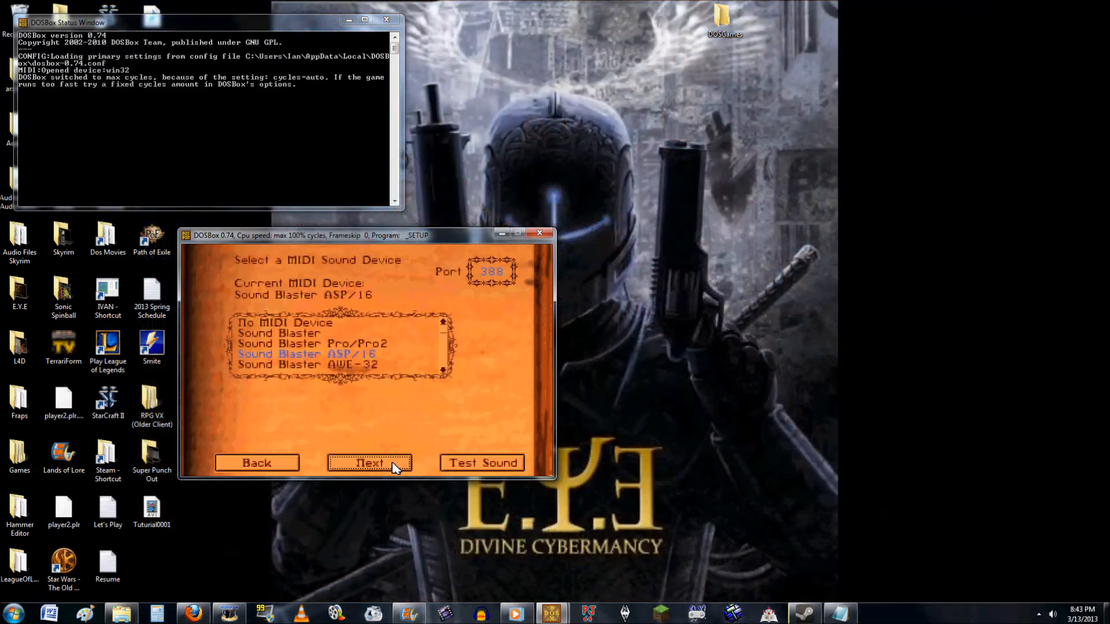
{"action": "left_click", "coordinate": [368, 462]}
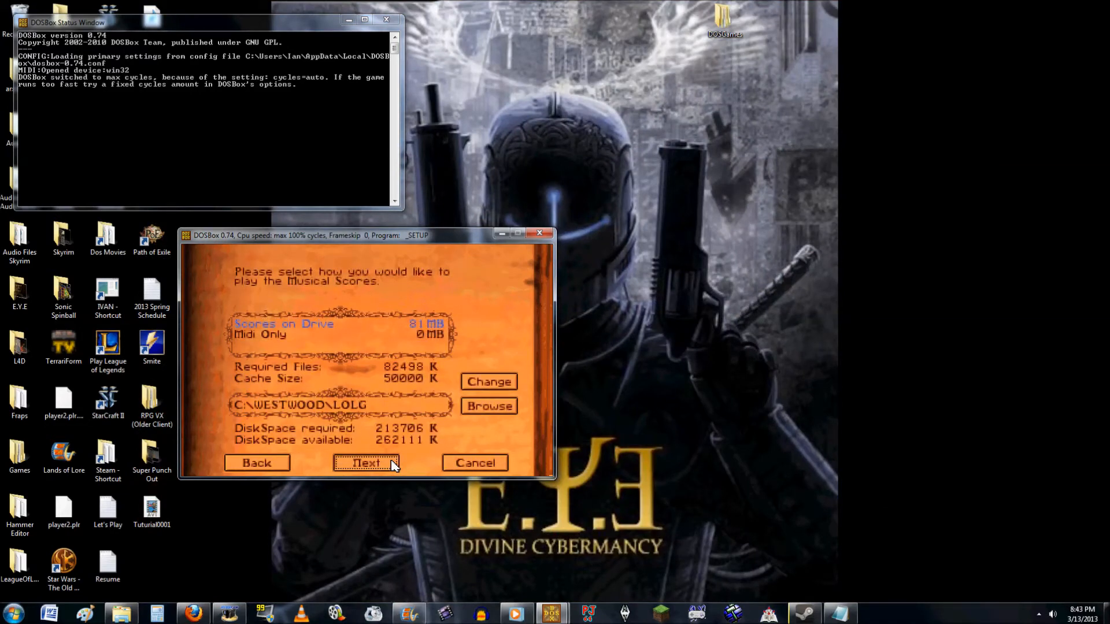
{"action": "left_click", "coordinate": [366, 463]}
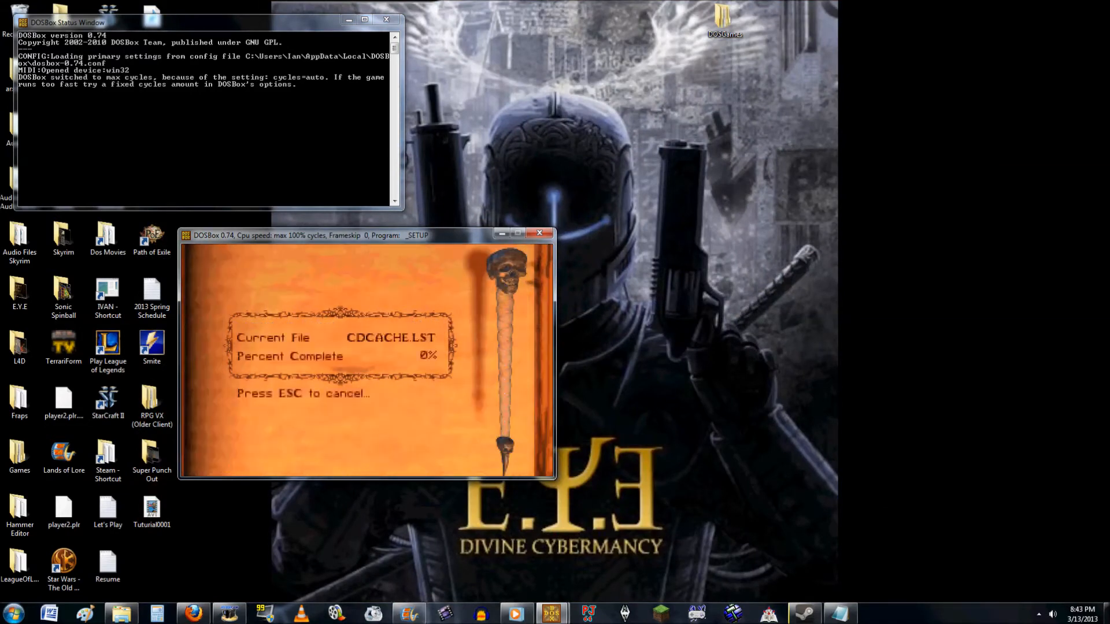
{"action": "left_click_drag", "start_coordinate": [367, 234], "coordinate": [238, 255]}
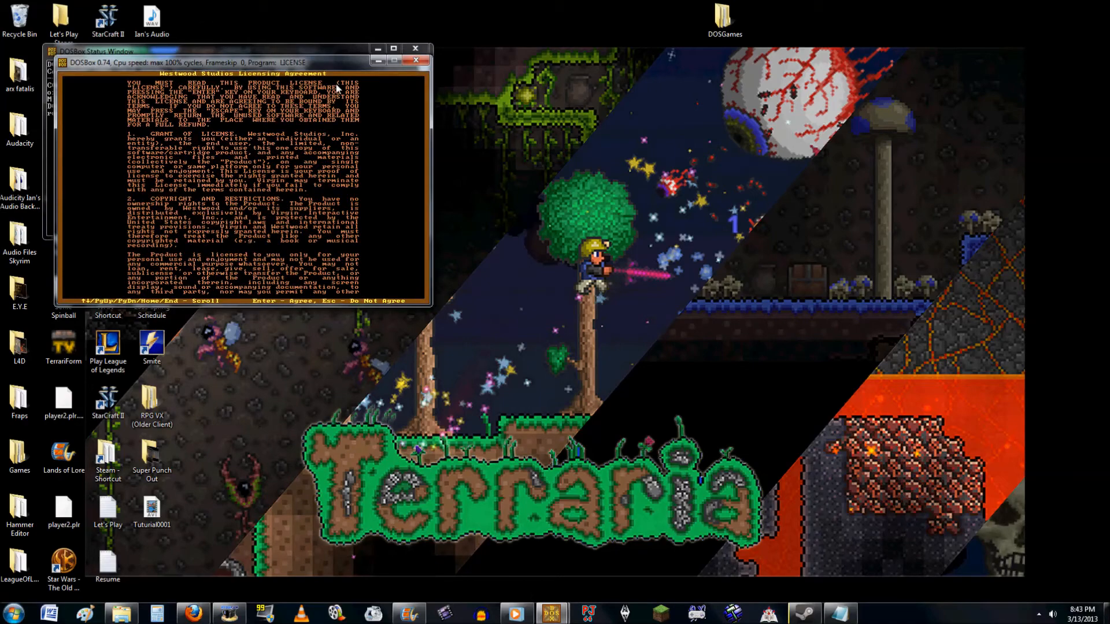
Agree to the licence again, overwrite the existing install directory and let the game load to its main menu.
{"action": "key", "text": "enter"}
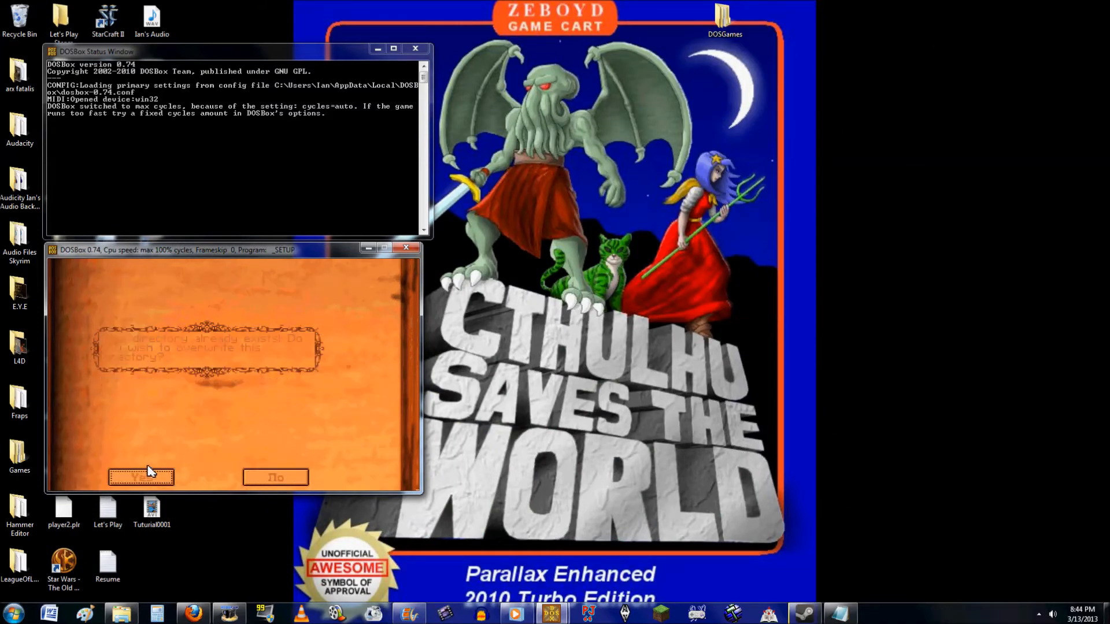
{"action": "left_click", "coordinate": [140, 477]}
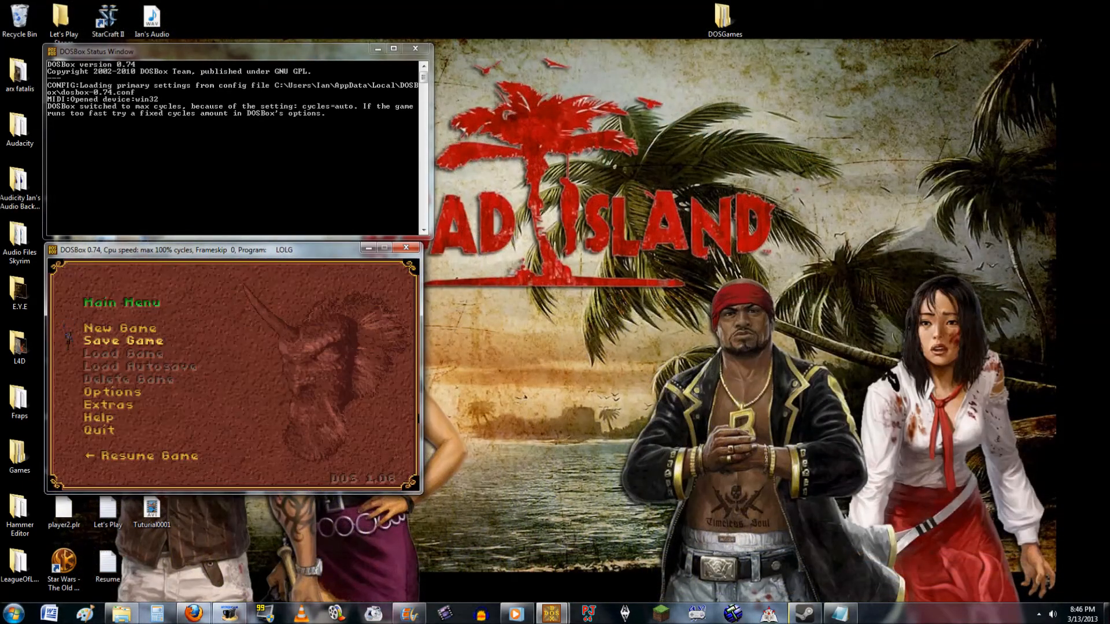
Raise the game's video settings to High in Video Controls and return to the main menu.
{"action": "left_click", "coordinate": [112, 392]}
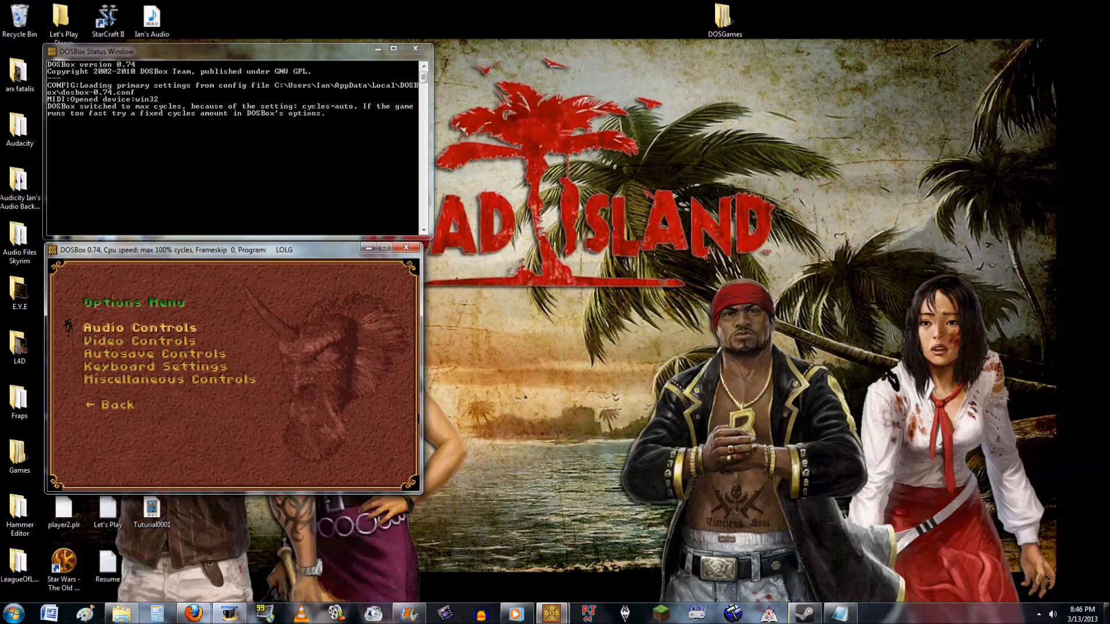
{"action": "left_click", "coordinate": [140, 327]}
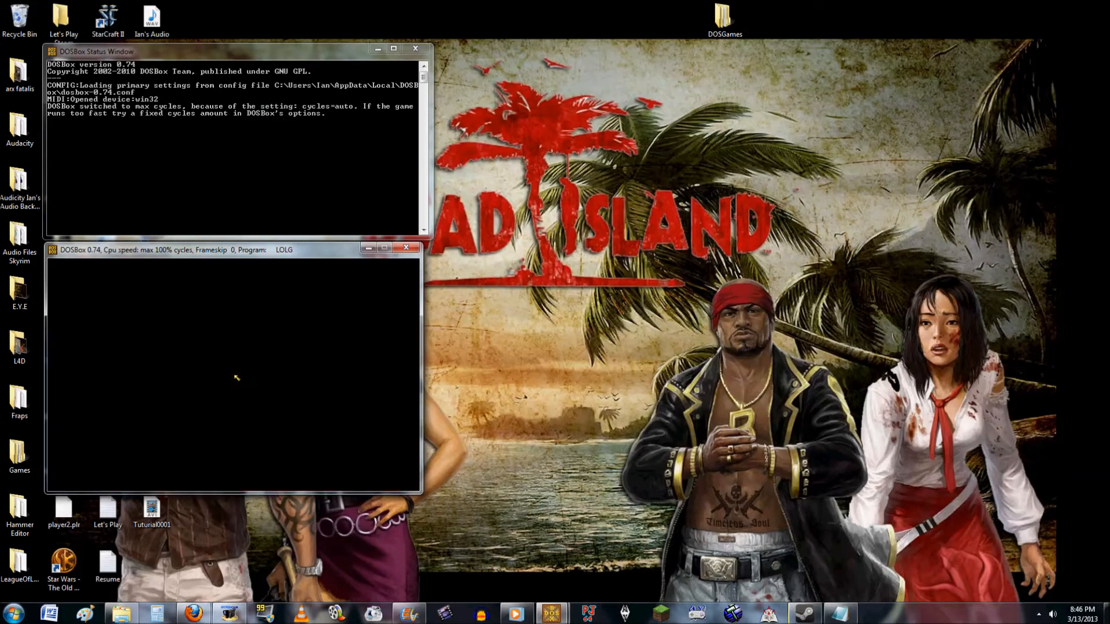
{"action": "left_click", "coordinate": [233, 374]}
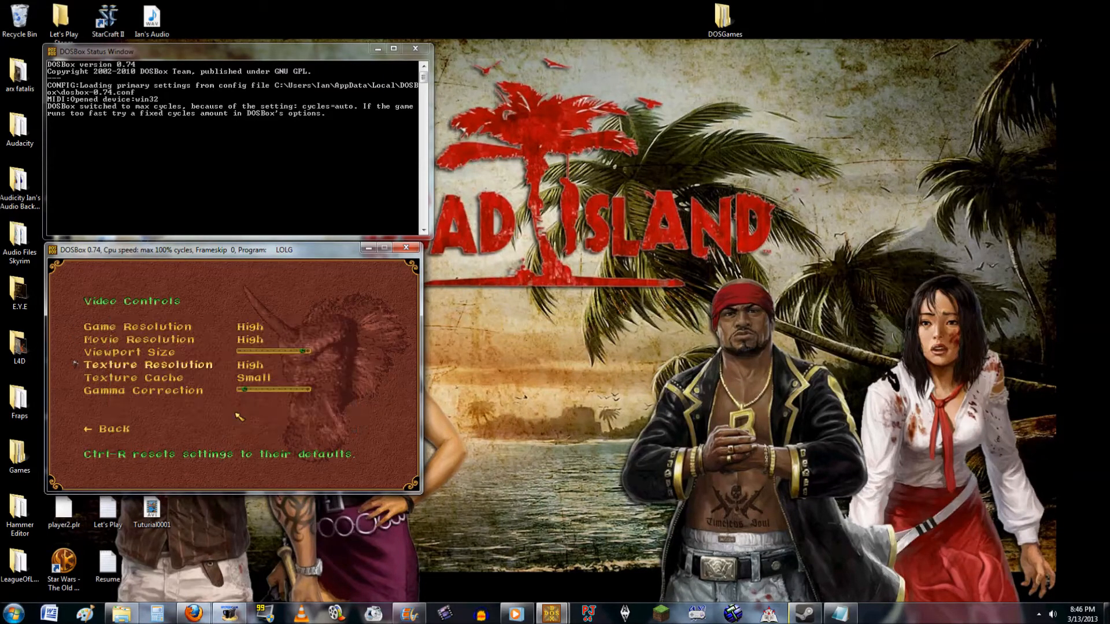
{"action": "left_click", "coordinate": [107, 427]}
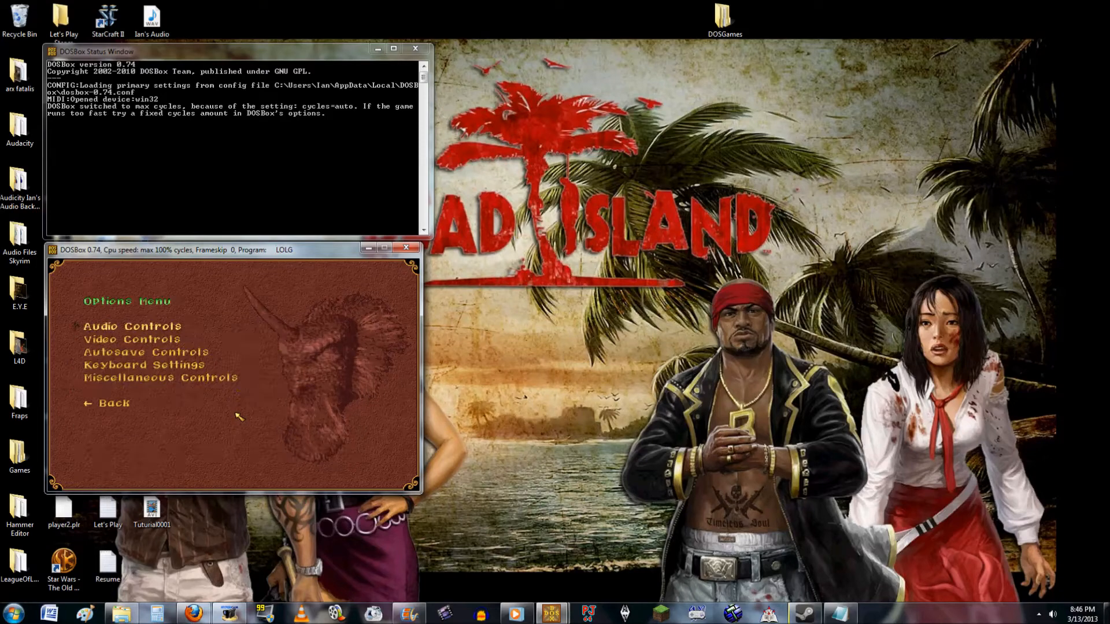
{"action": "left_click", "coordinate": [106, 402]}
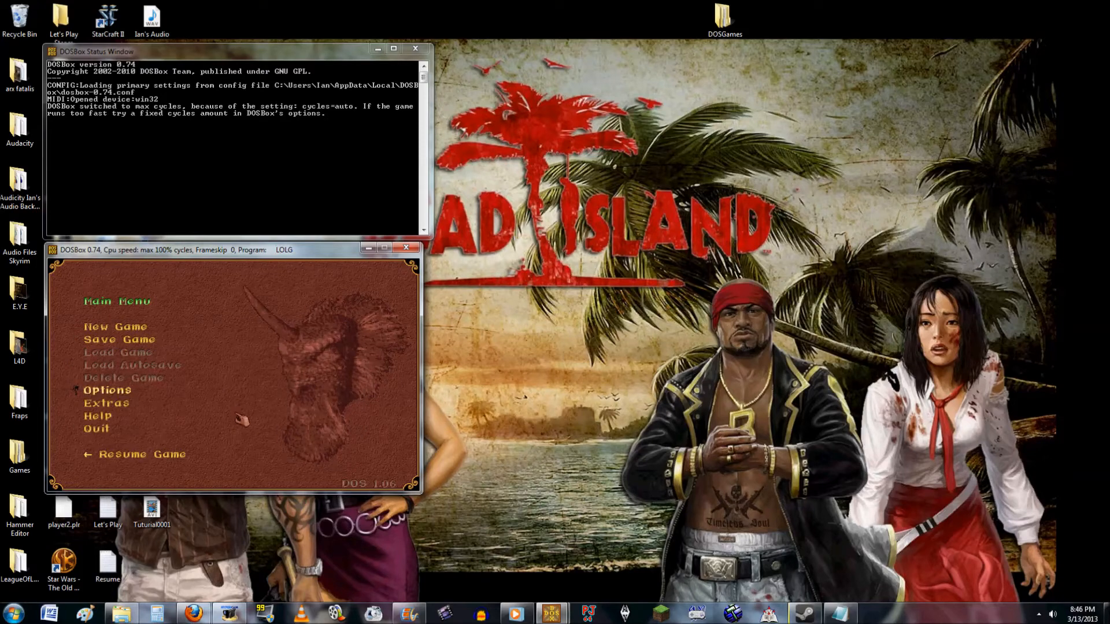
Quit the game, closing DOSBox back to the Windows desktop.
{"action": "left_click", "coordinate": [140, 453]}
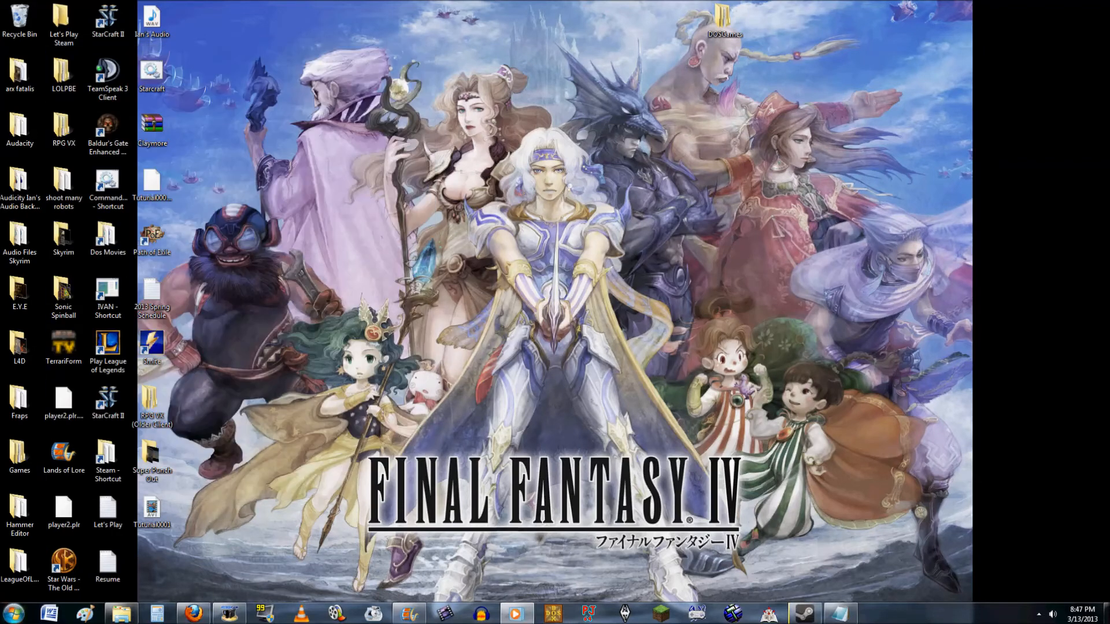
Relaunch DOSBox and run the installed game's setup to the Select a Digital Sound Device screen.
{"action": "left_click", "coordinate": [13, 612]}
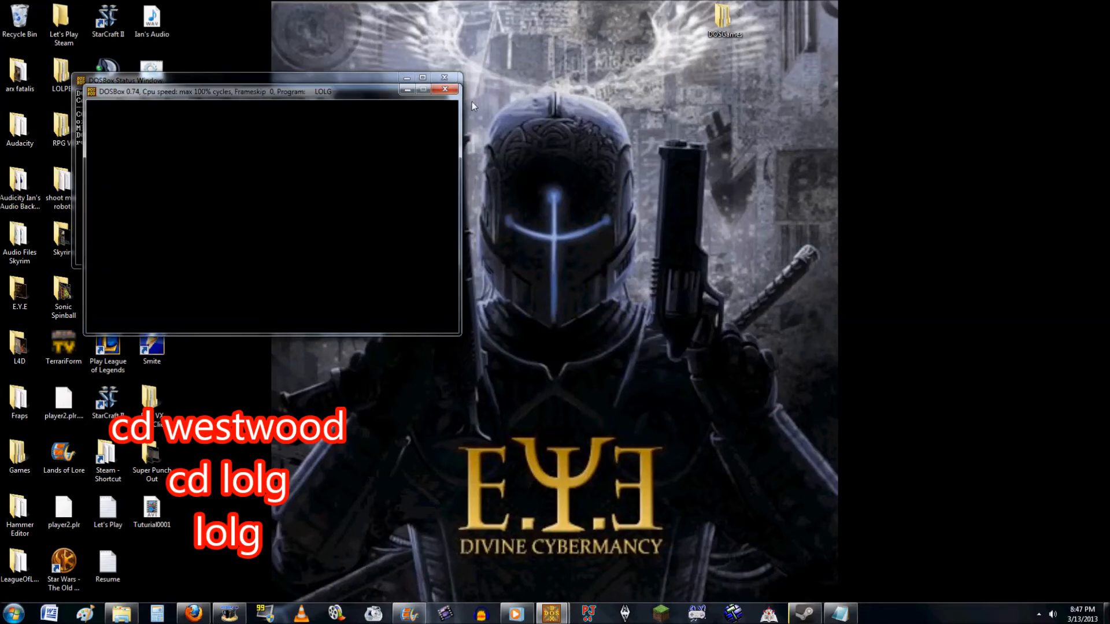
{"action": "left_click", "coordinate": [445, 89]}
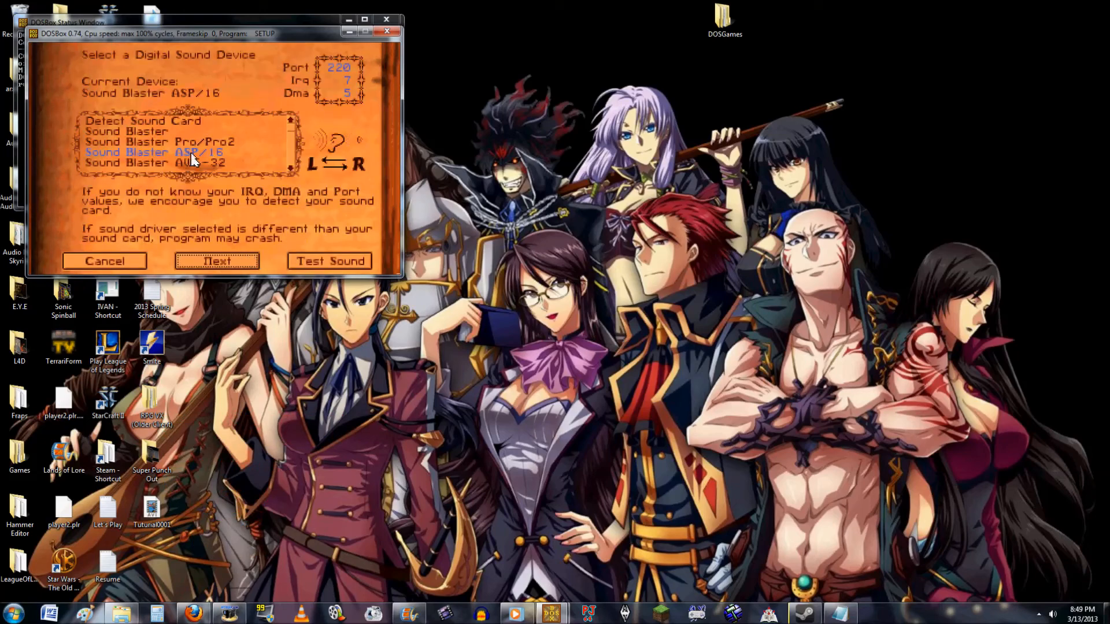
Choose Sound Blaster ASP/16 sound, finish setup and start a new game to the difficulty choice.
{"action": "left_click", "coordinate": [216, 261]}
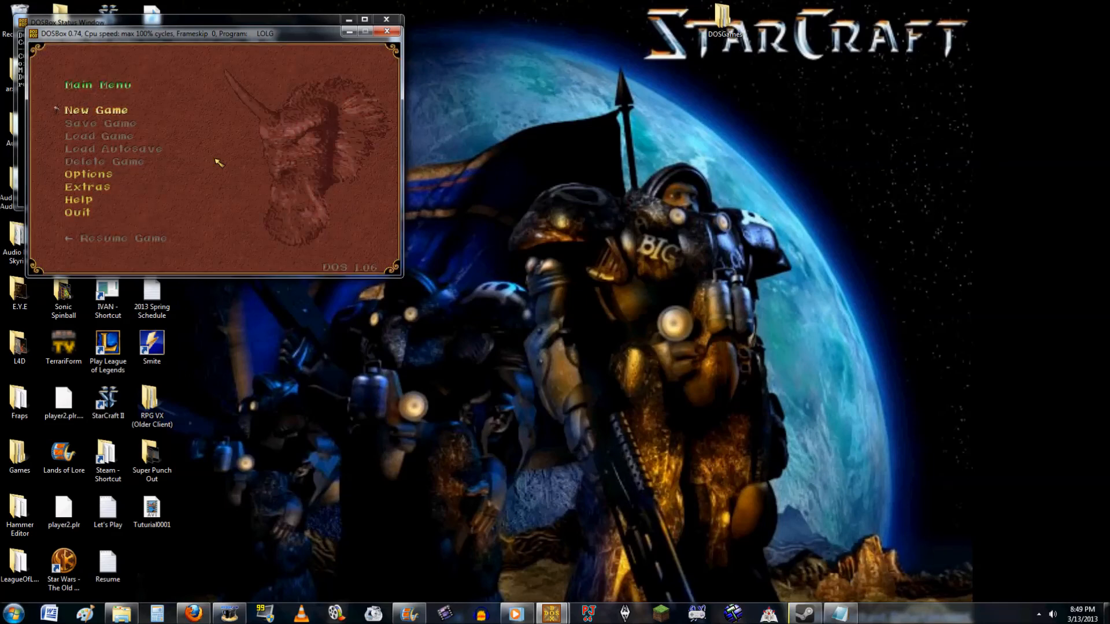
{"action": "left_click", "coordinate": [96, 110]}
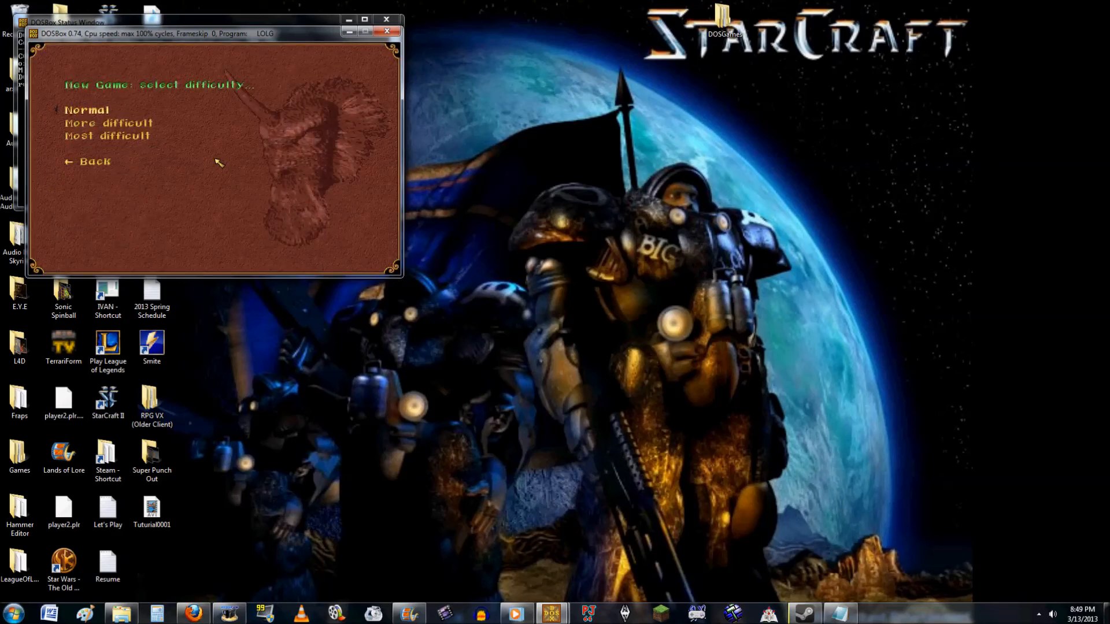